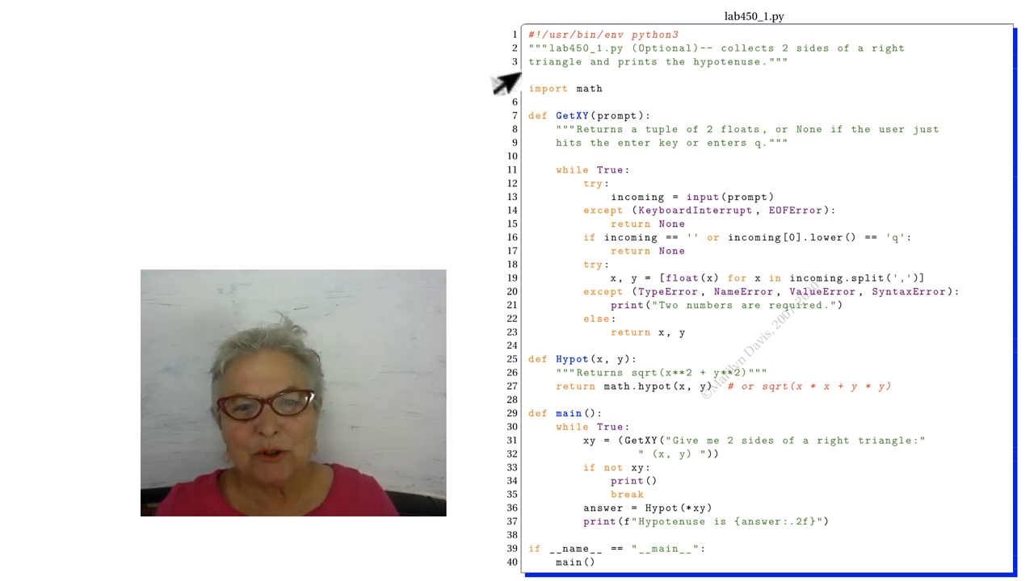
mouse_move(549, 197)
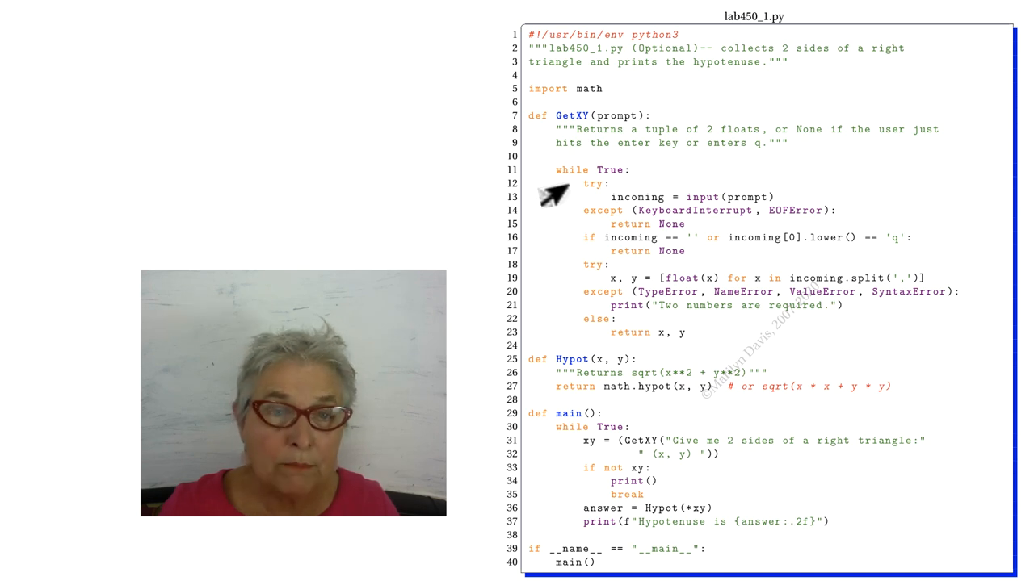
mouse_move(575, 220)
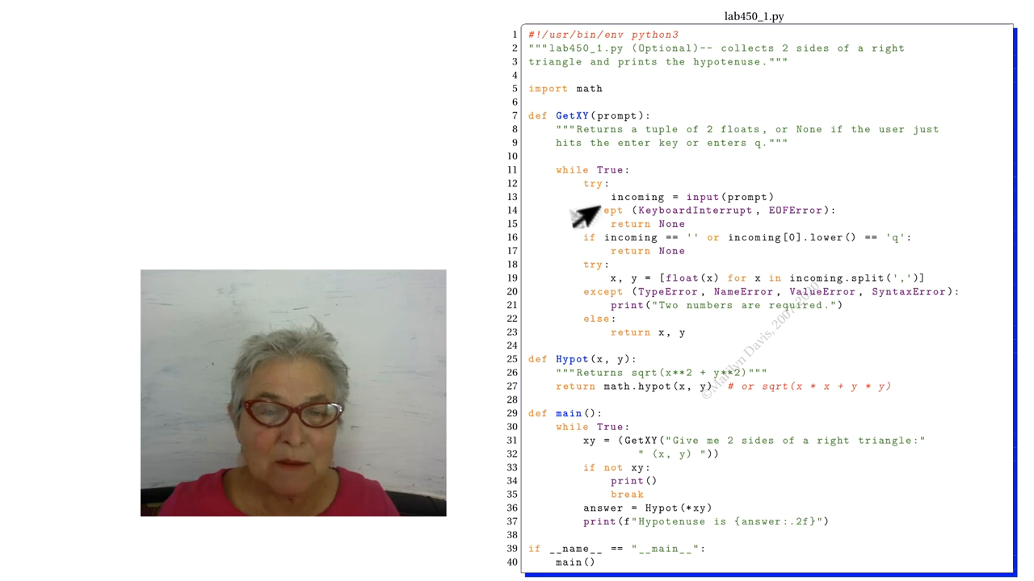
mouse_move(567, 242)
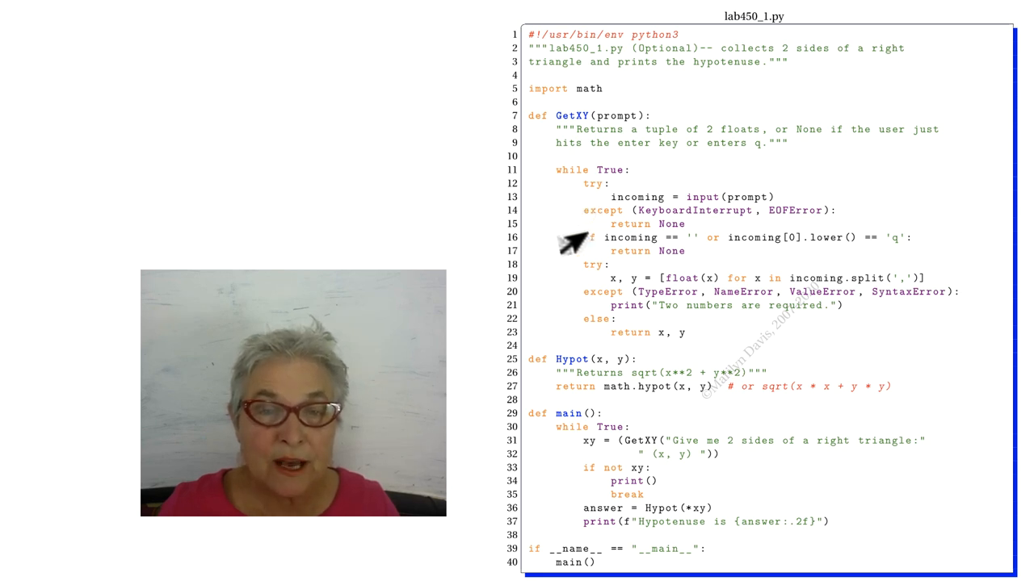
mouse_move(573, 267)
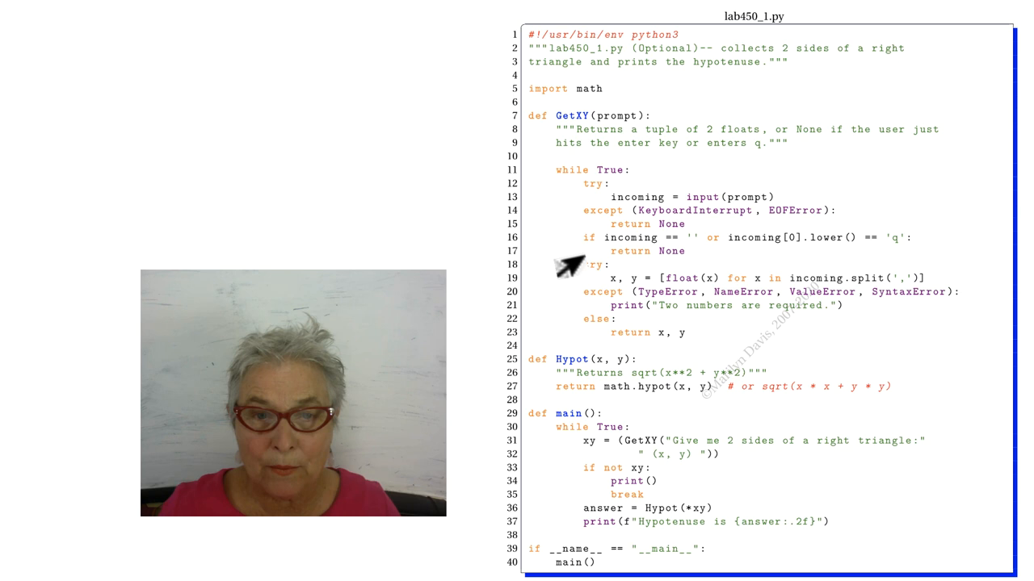
mouse_move(557, 288)
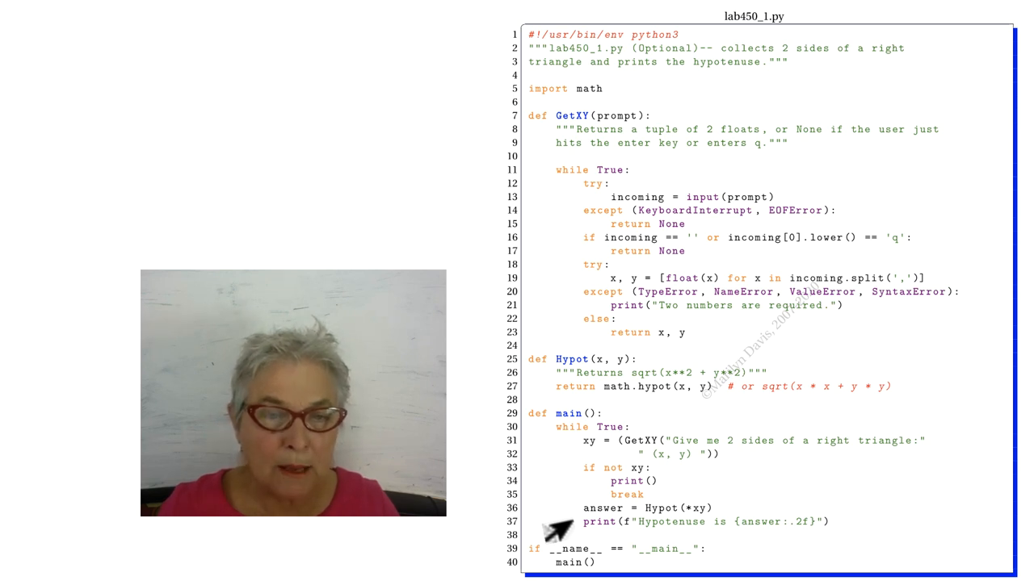
mouse_move(530, 395)
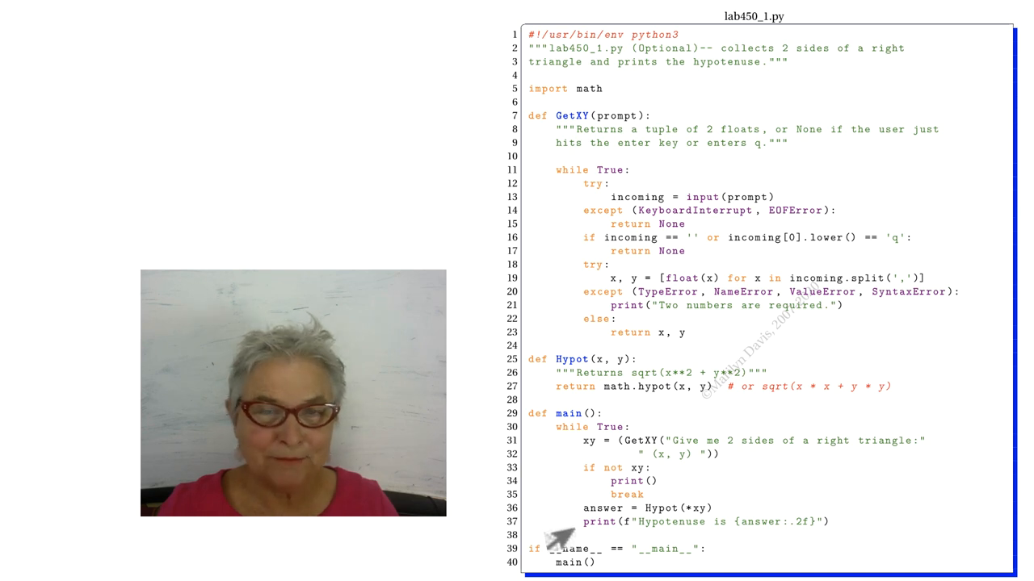
mouse_move(559, 536)
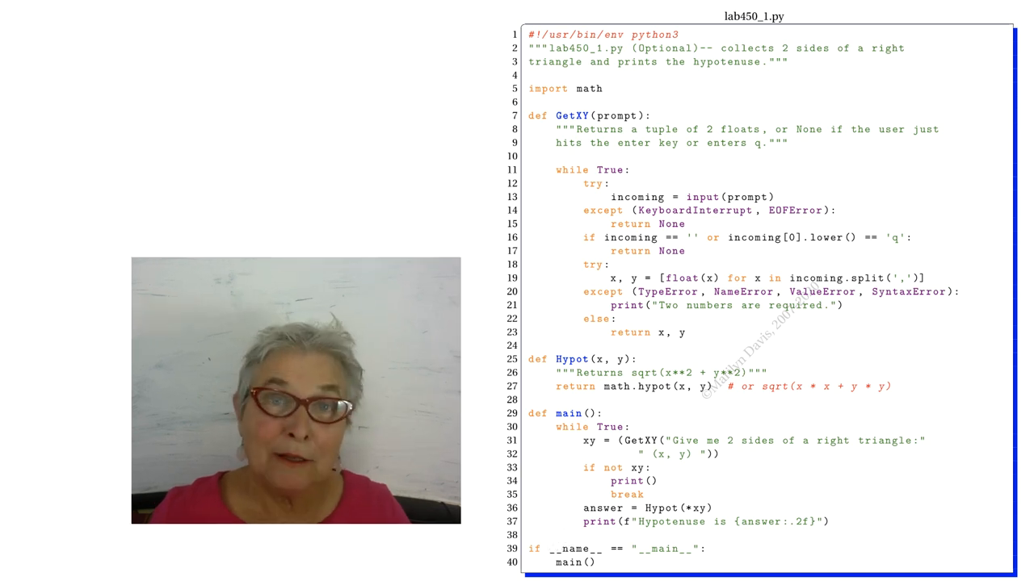